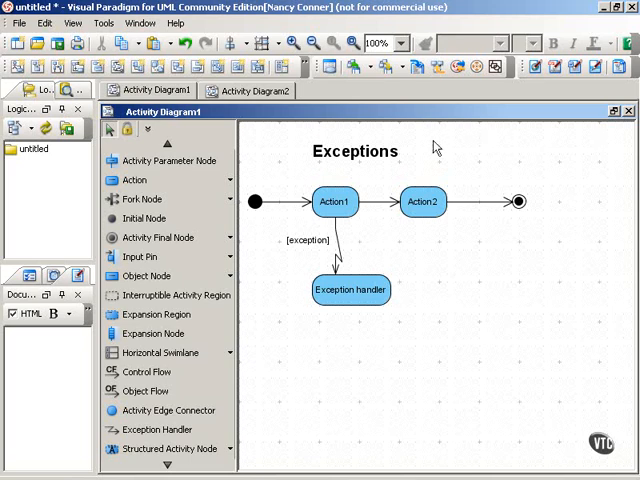
mouse_move(518, 334)
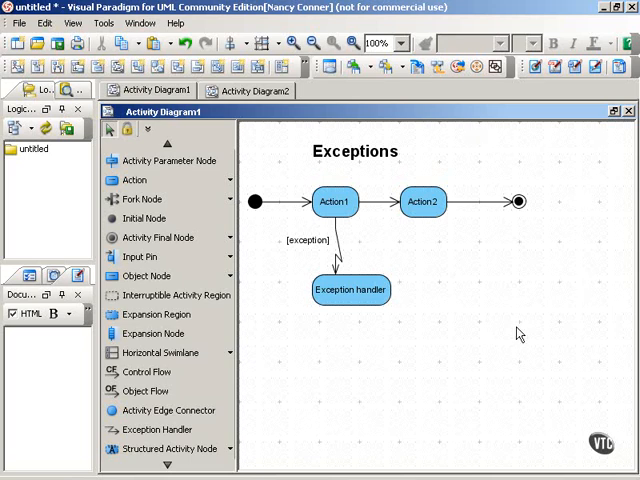
mouse_move(503, 342)
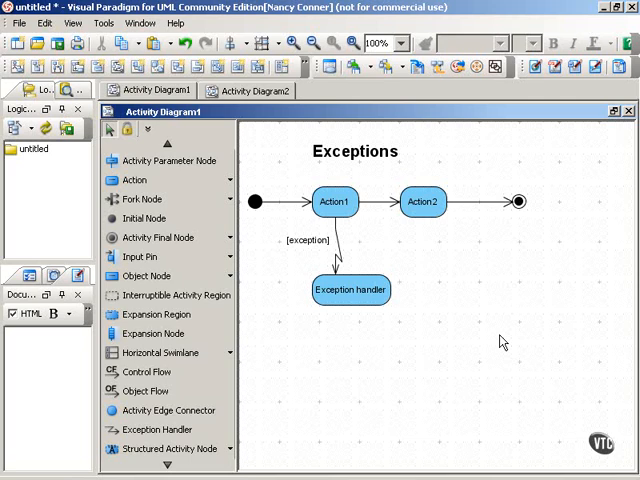
mouse_move(442, 272)
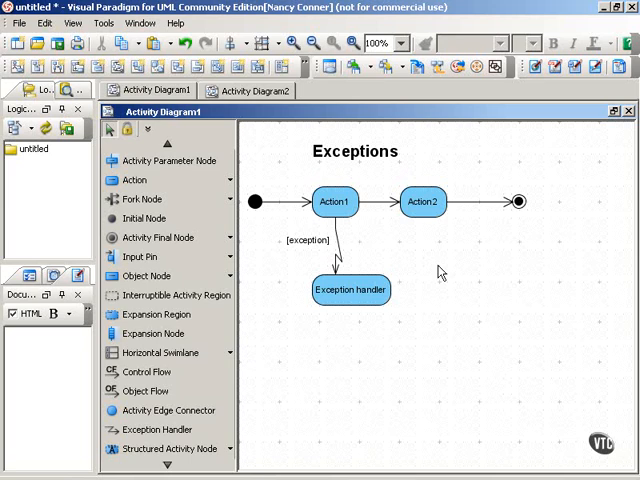
Add a new Action node below the Receive order, Fill order, Ship order flow in Activity Diagram2.
left_click(335, 201)
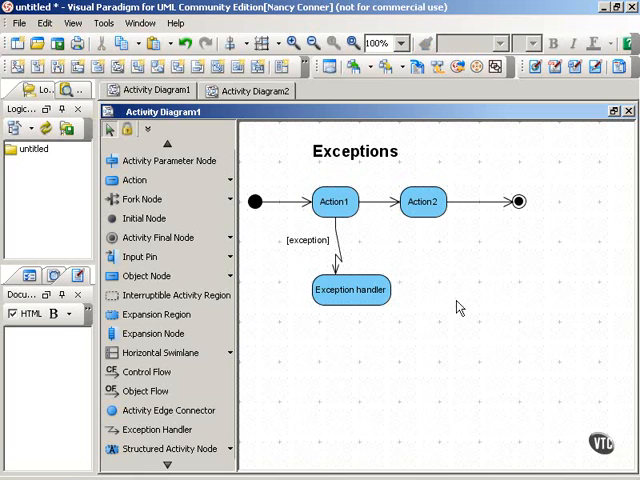
mouse_move(351, 322)
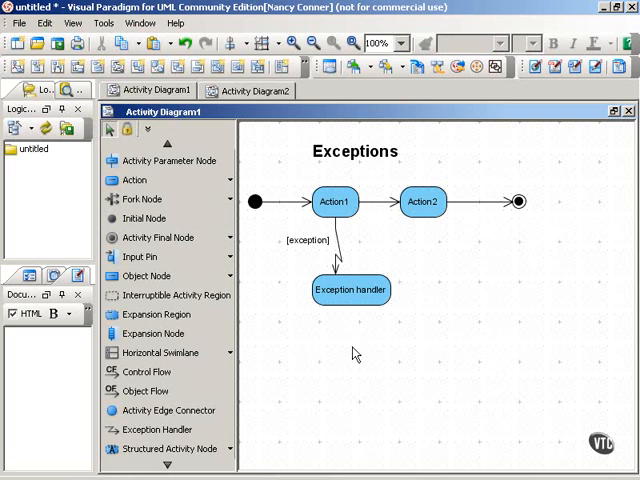
mouse_move(518, 223)
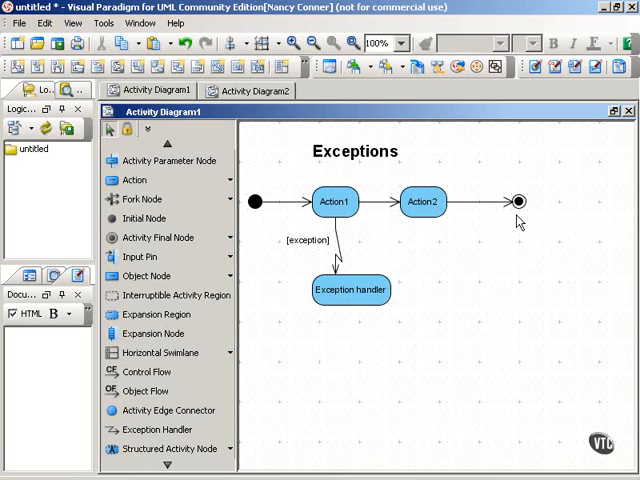
mouse_move(509, 353)
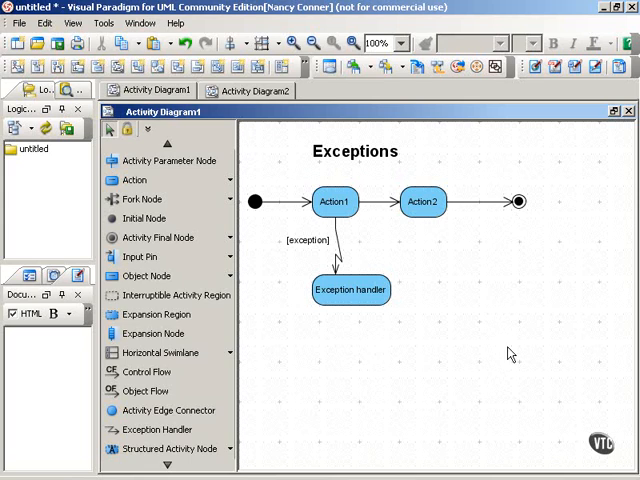
left_click(335, 201)
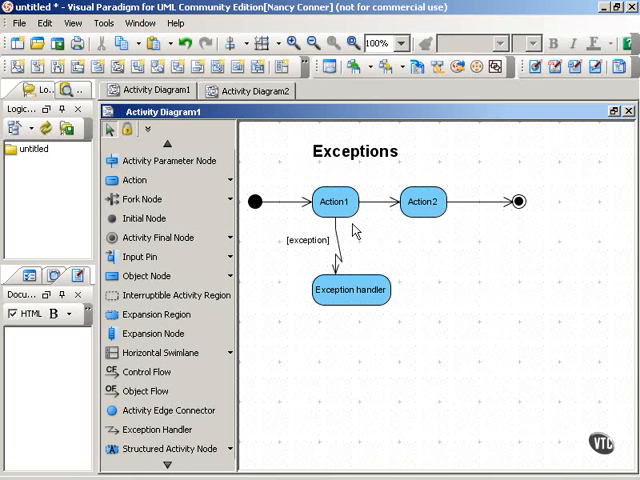
mouse_move(300, 258)
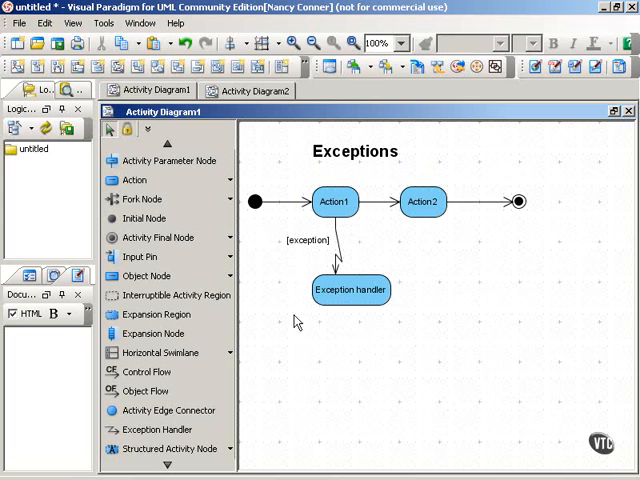
mouse_move(349, 318)
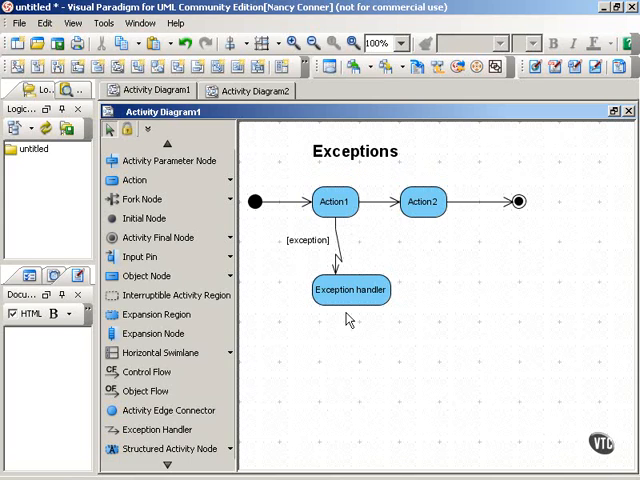
mouse_move(445, 273)
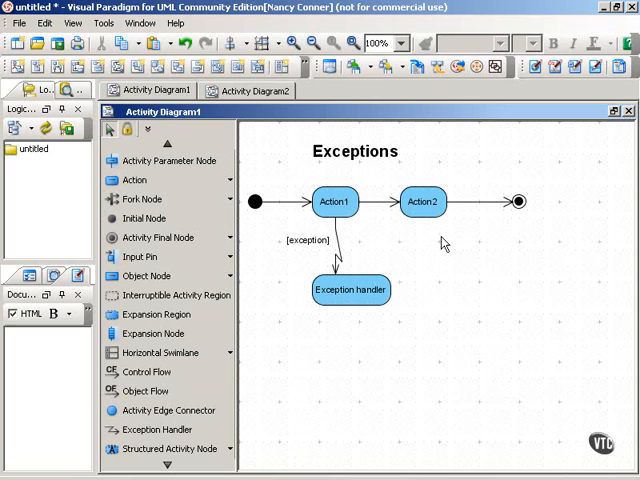
mouse_move(385, 320)
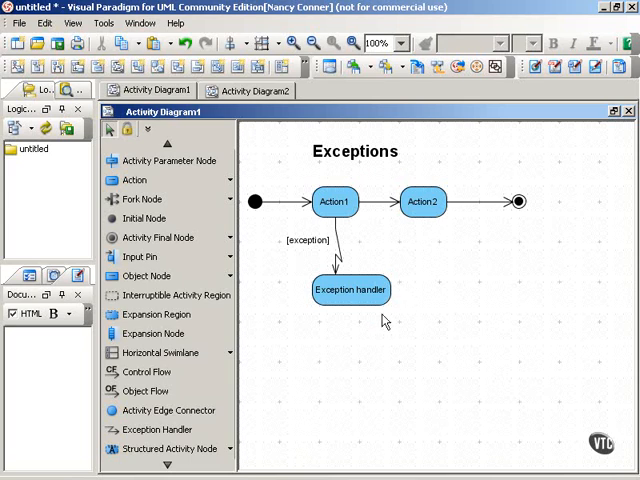
mouse_move(523, 221)
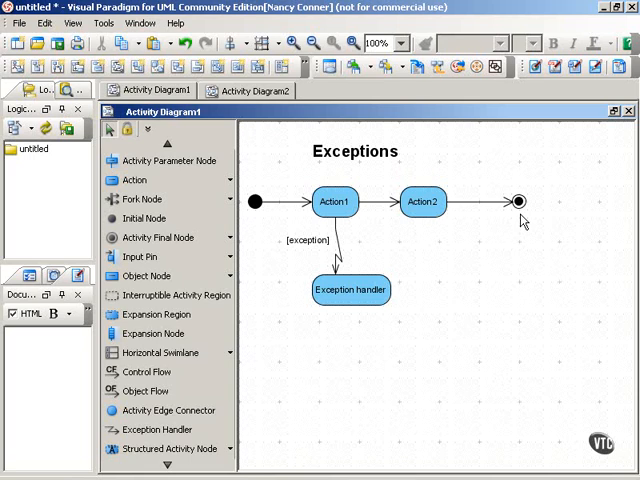
mouse_move(538, 228)
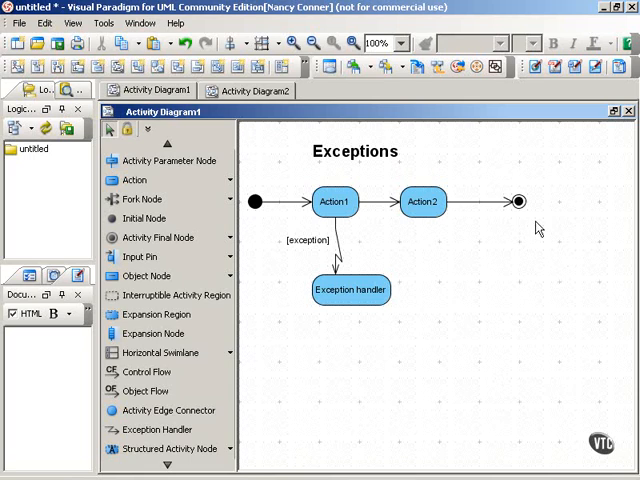
left_click(249, 91)
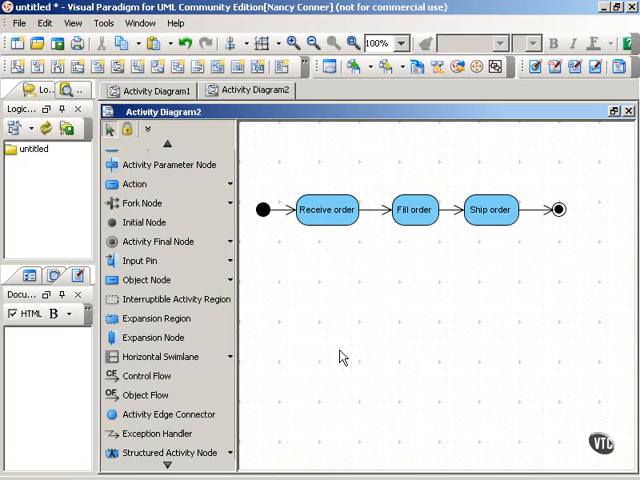
mouse_move(337, 251)
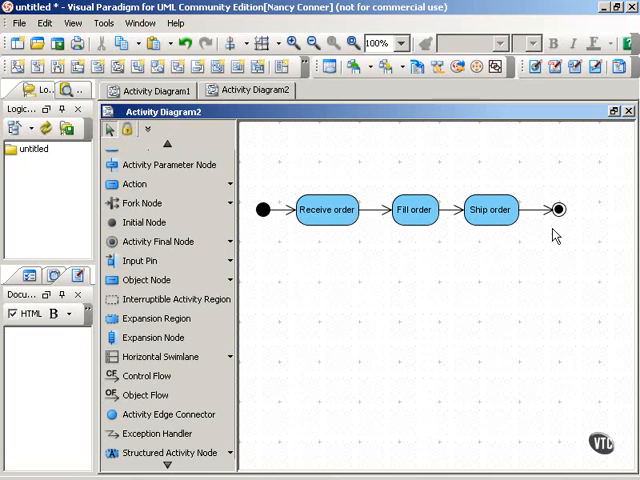
mouse_move(421, 351)
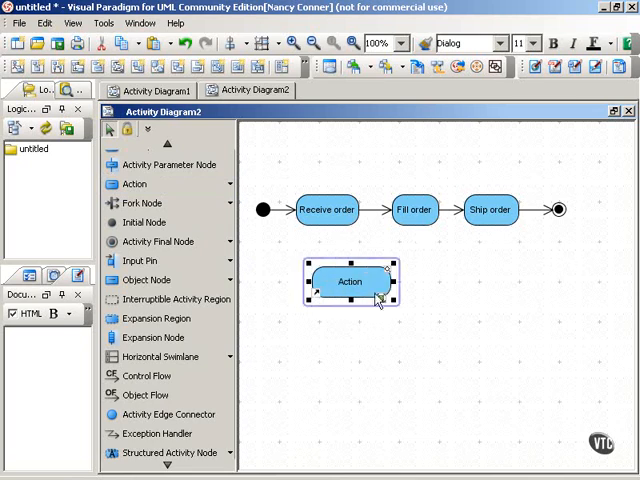
Connect Receive order to the repositioned Action with an exception handler edge labelled [item discontinued].
left_click_drag(349, 281, 335, 298)
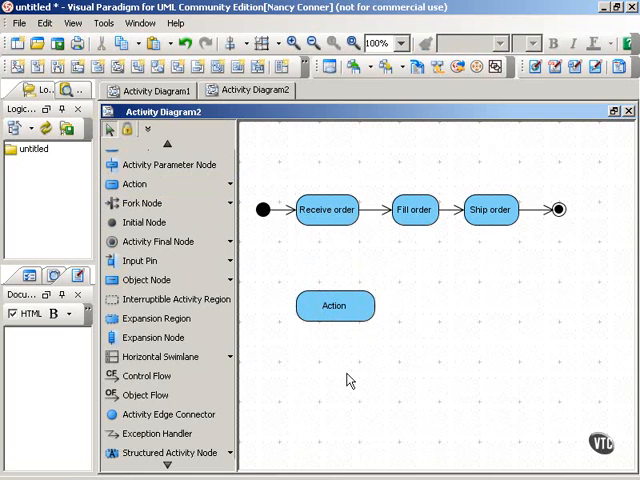
left_click(328, 210)
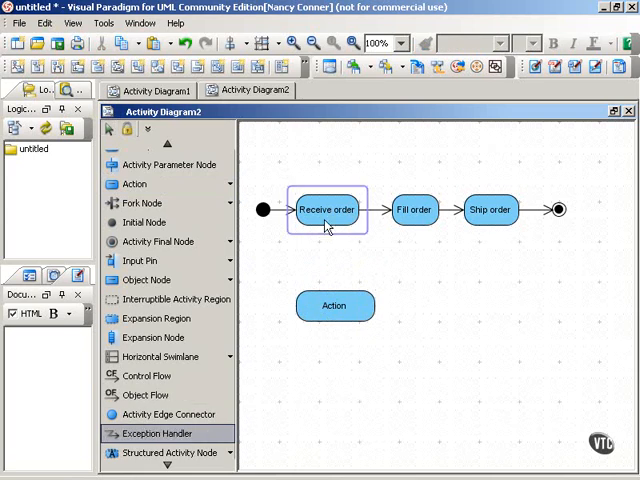
left_click_drag(327, 224, 345, 285)
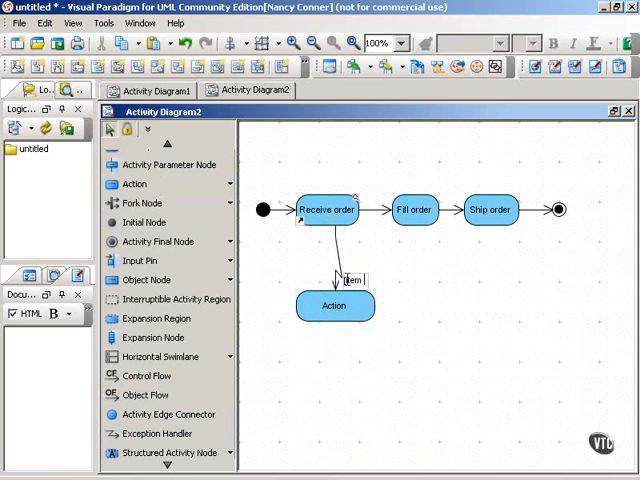
type("discontinued]")
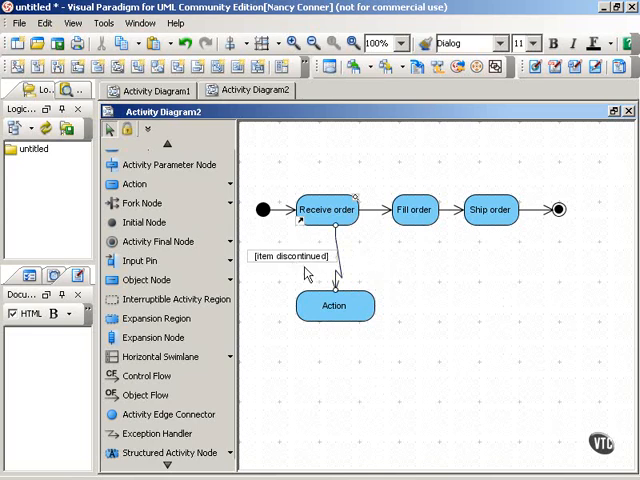
Rename the exception target action to 'Cancel order'.
left_click(334, 306)
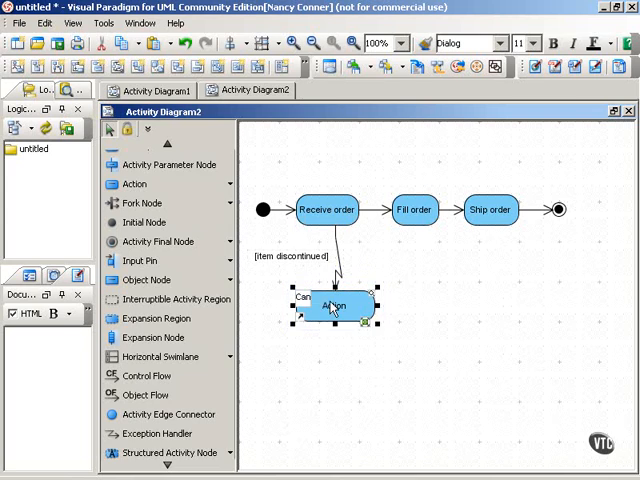
type("Cancel order")
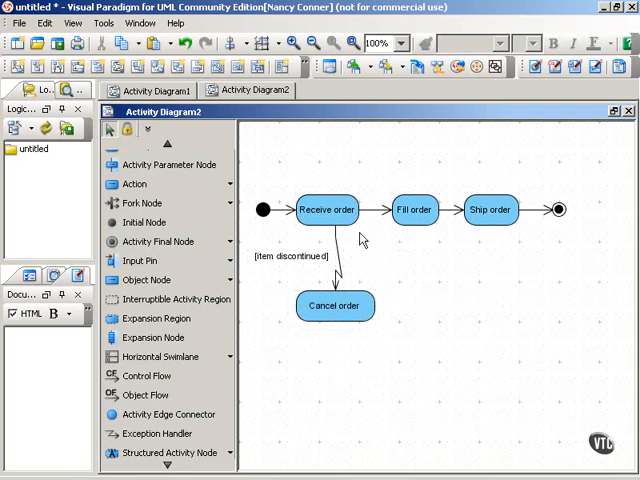
mouse_move(444, 369)
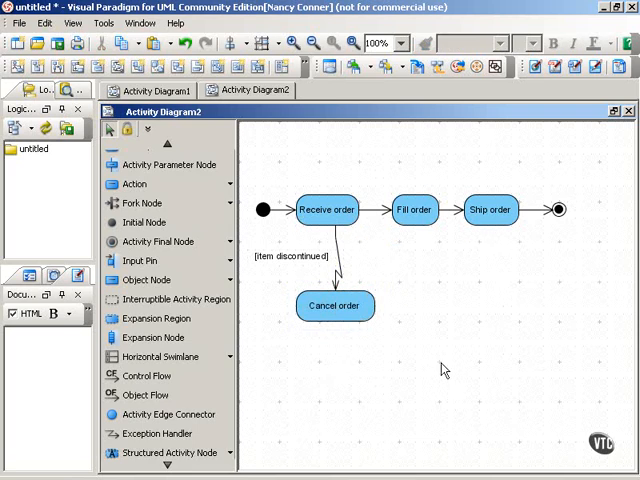
mouse_move(290, 410)
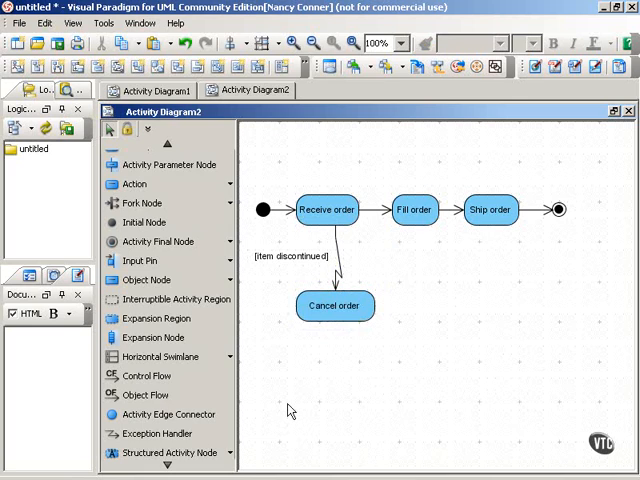
mouse_move(340, 385)
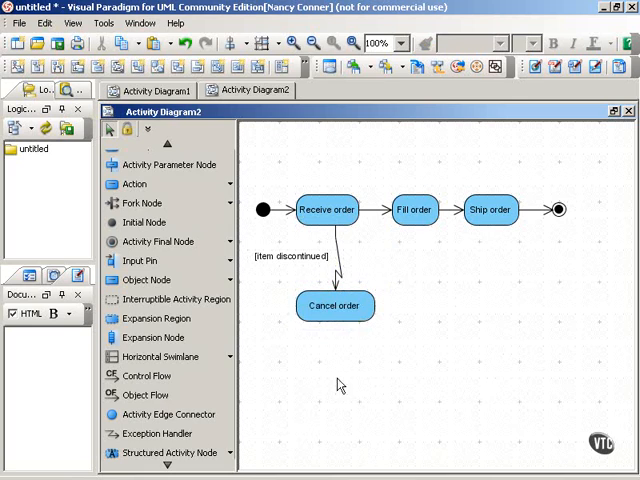
mouse_move(497, 378)
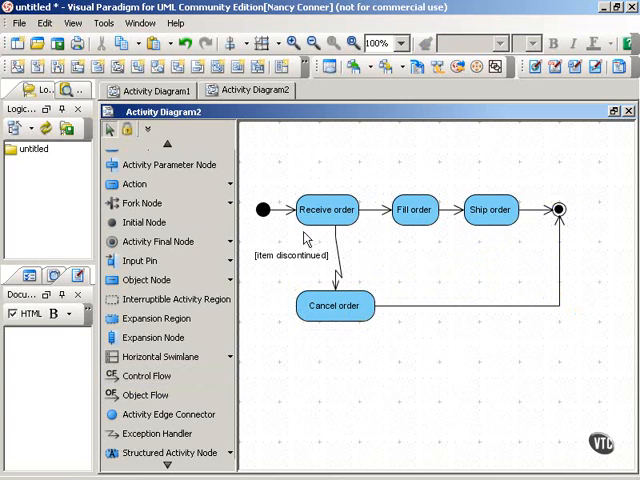
mouse_move(290, 273)
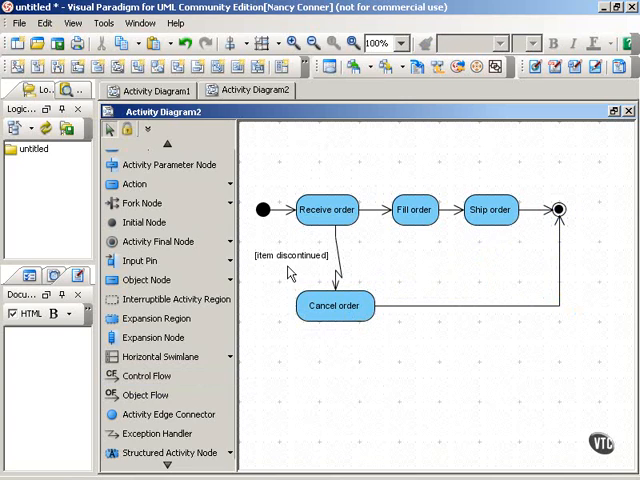
mouse_move(344, 340)
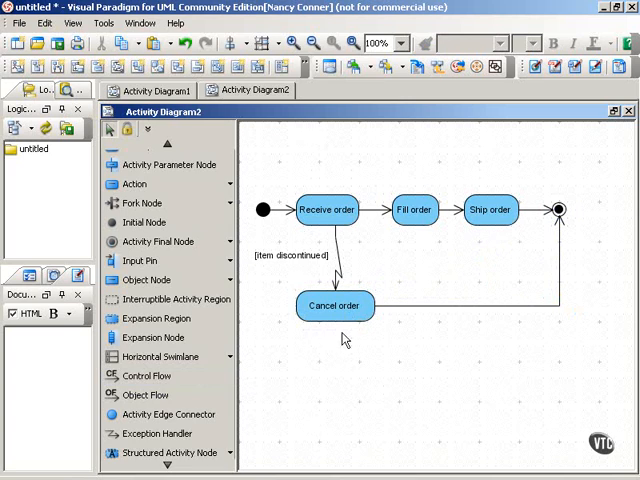
mouse_move(352, 335)
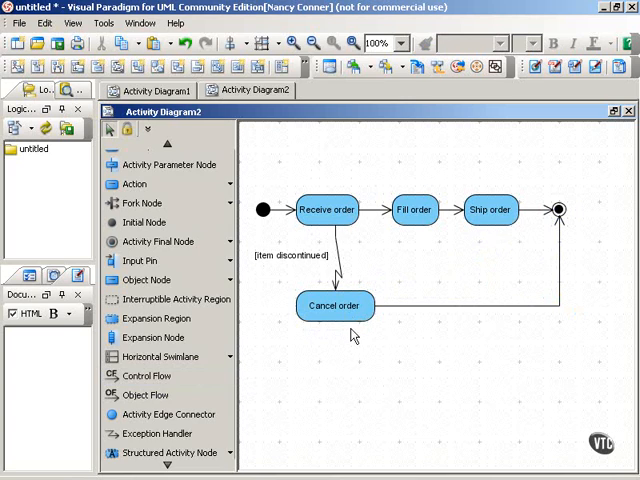
mouse_move(570, 223)
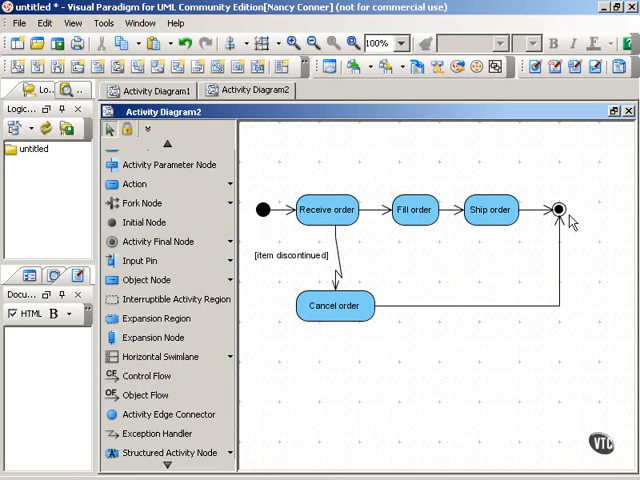